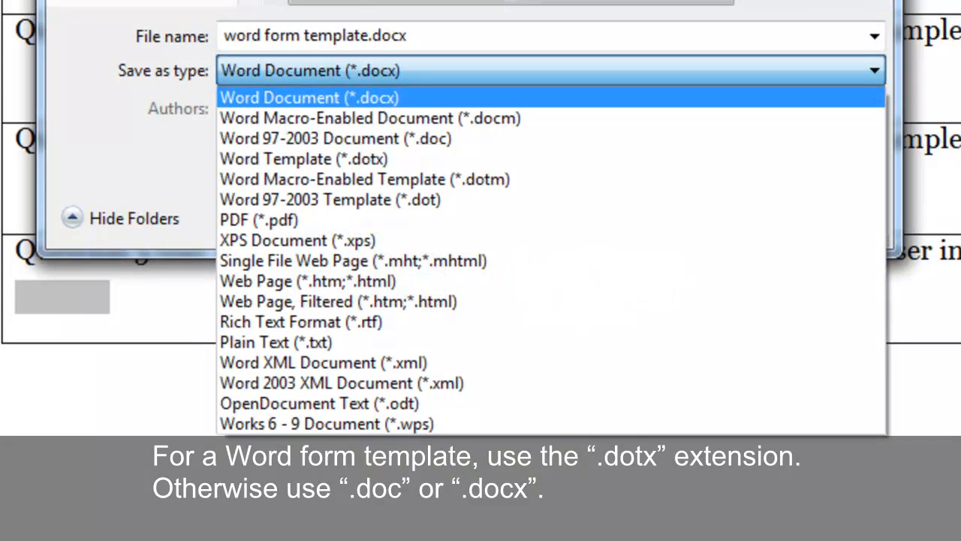
mouse_move(303, 158)
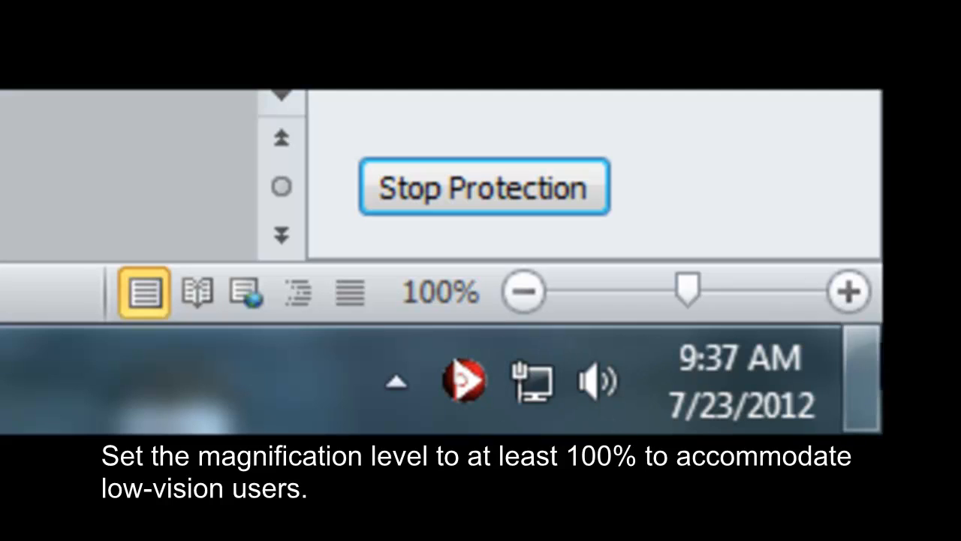
Raise the document zoom from 100% to 130% with the status bar zoom button.
left_click(848, 291)
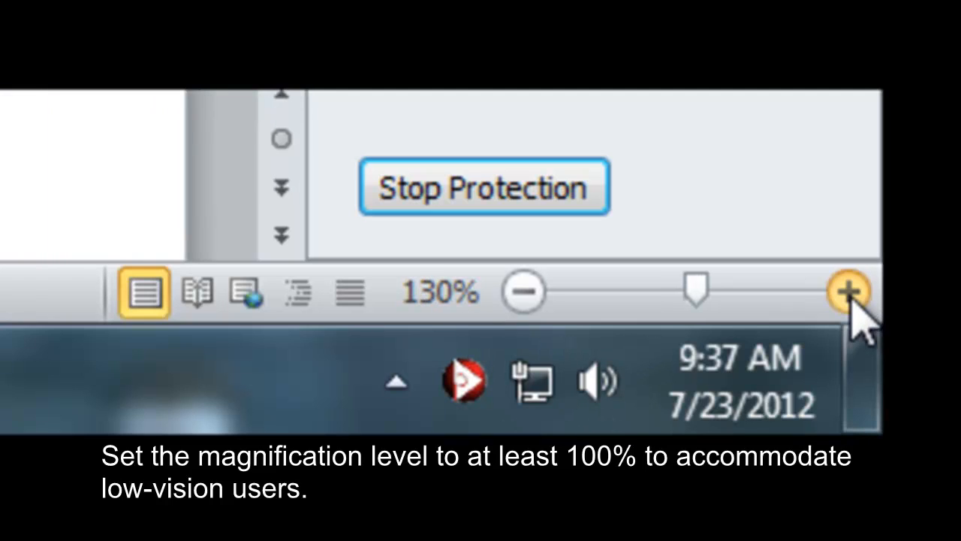
left_click(848, 292)
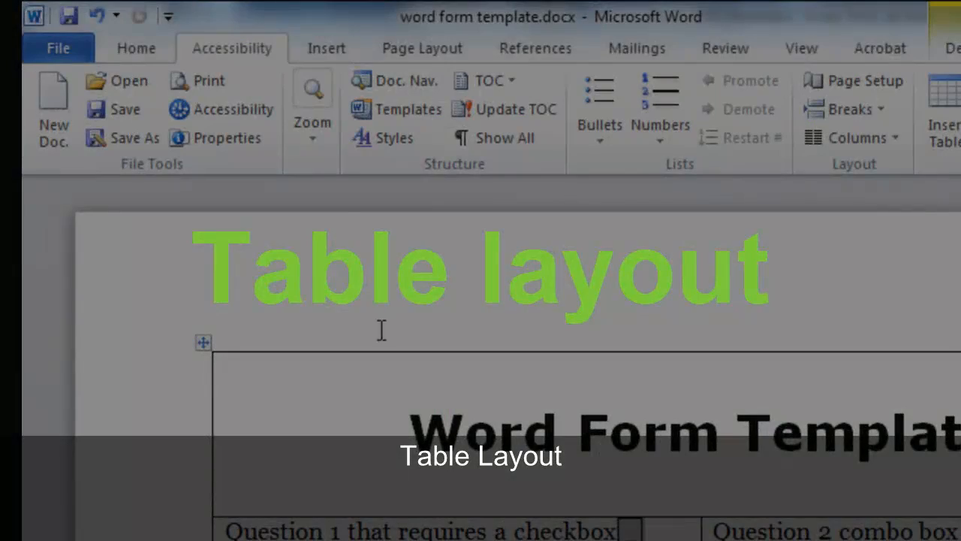
Show the Insert Table choices from the Insert tab's Table menu.
left_click(229, 105)
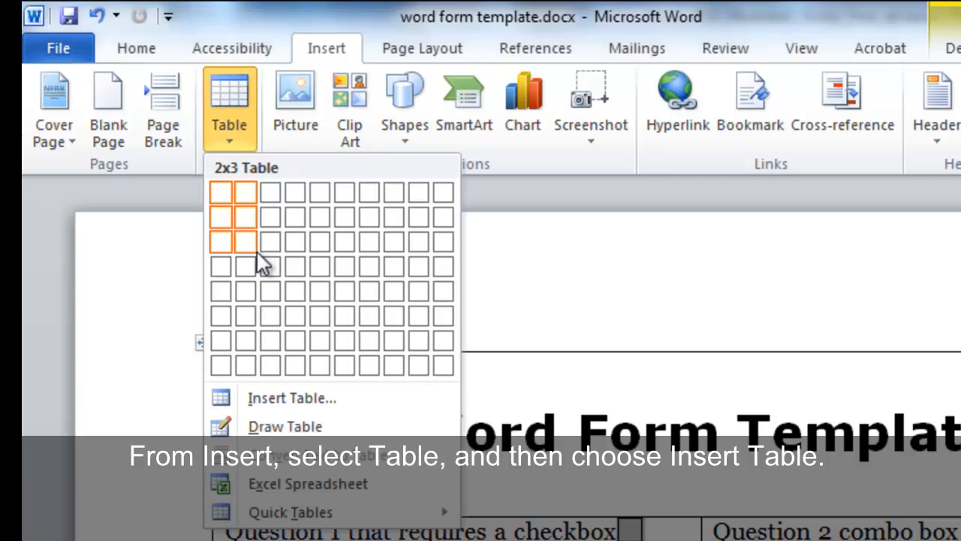
left_click(291, 397)
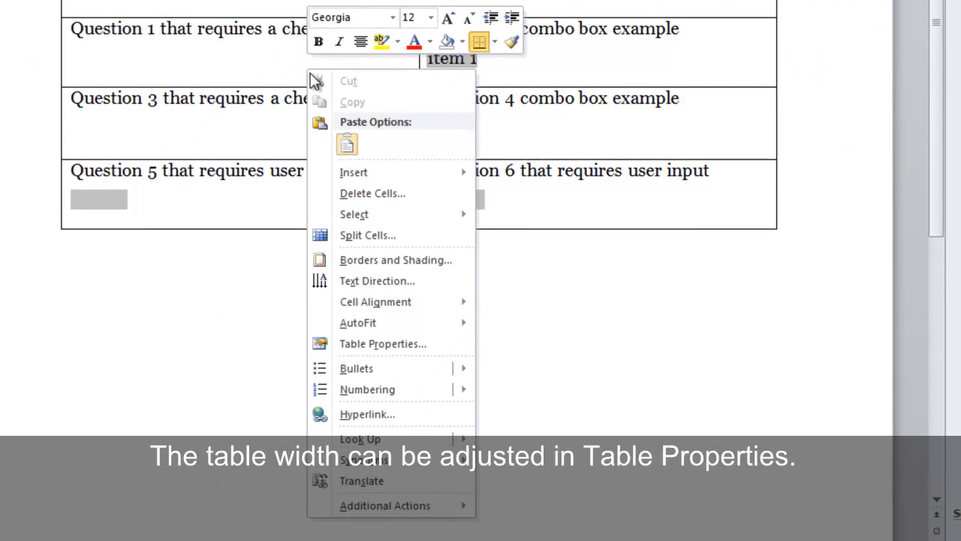
mouse_move(411, 343)
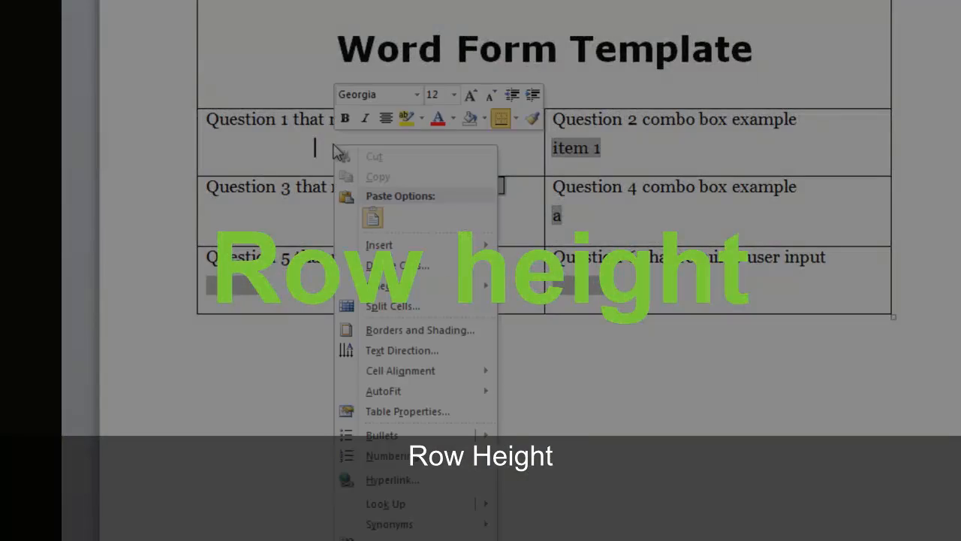
Open Table Properties for the form table at the Row height settings.
left_click(407, 411)
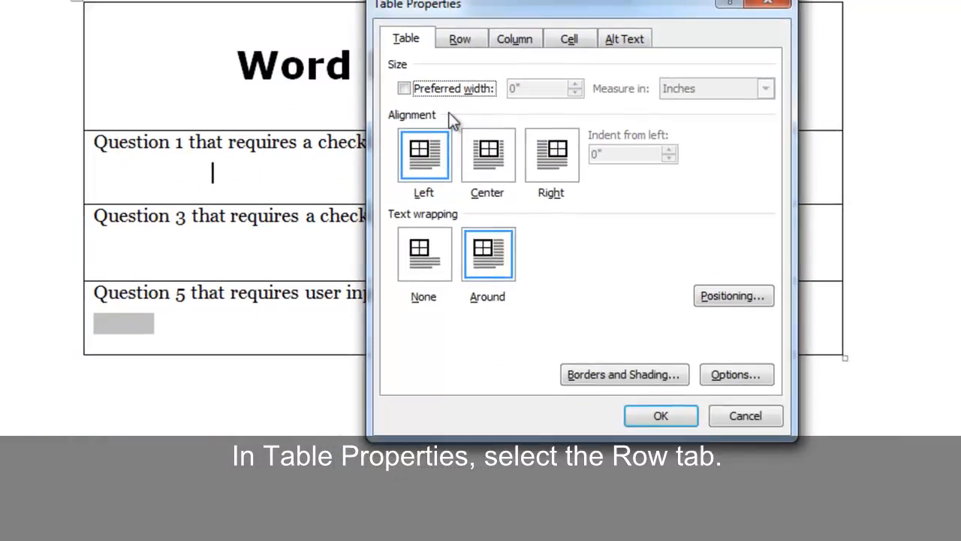
left_click(459, 39)
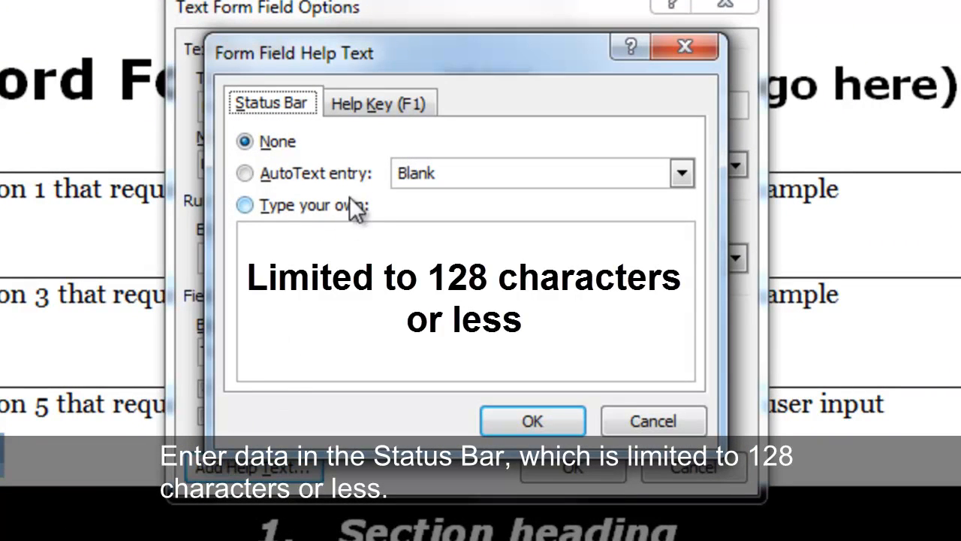
Enter Help Key (F1) text describing form prompts and confirm the help text.
left_click(379, 103)
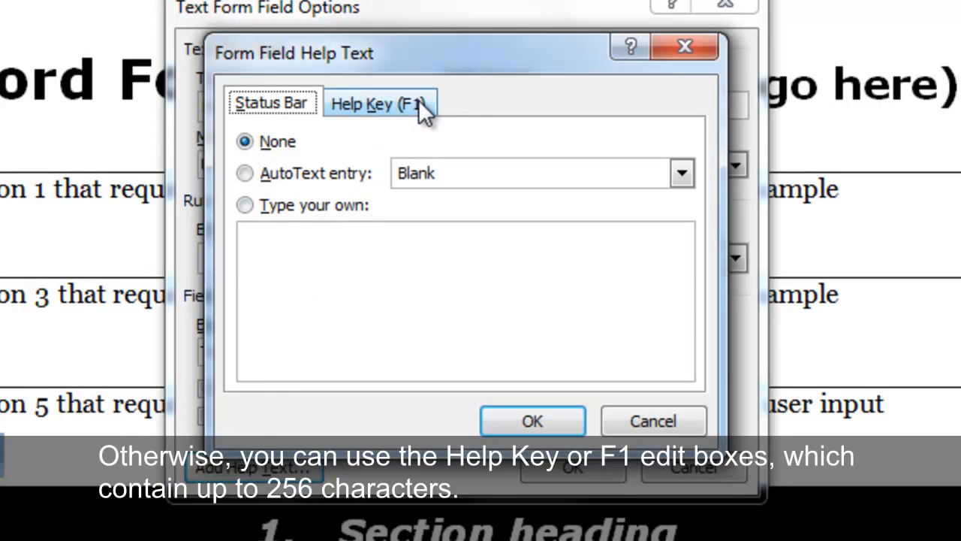
left_click(380, 103)
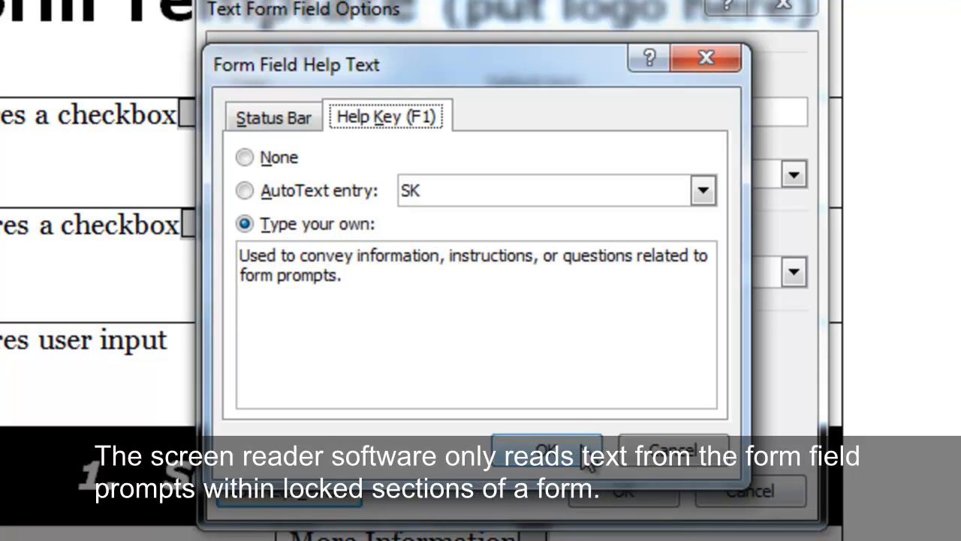
left_click(546, 446)
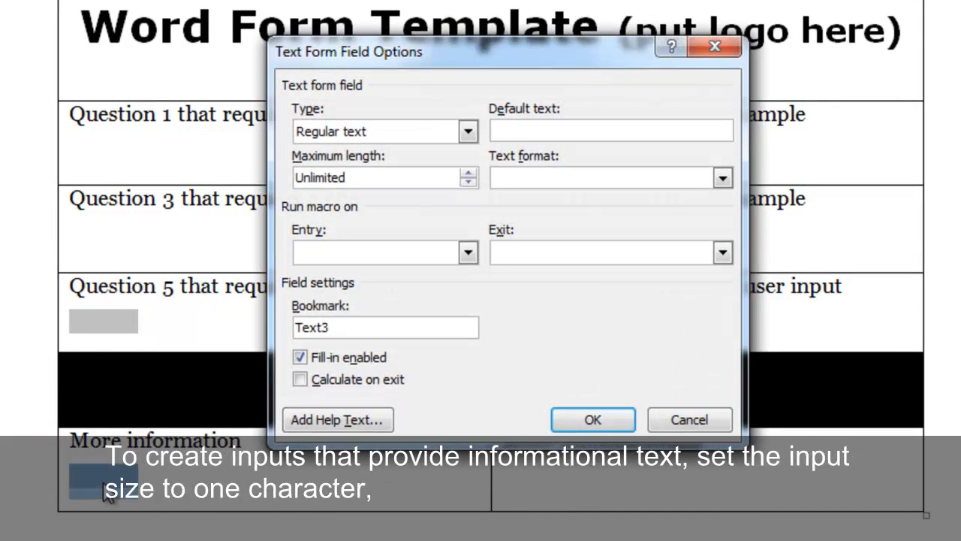
mouse_move(465, 176)
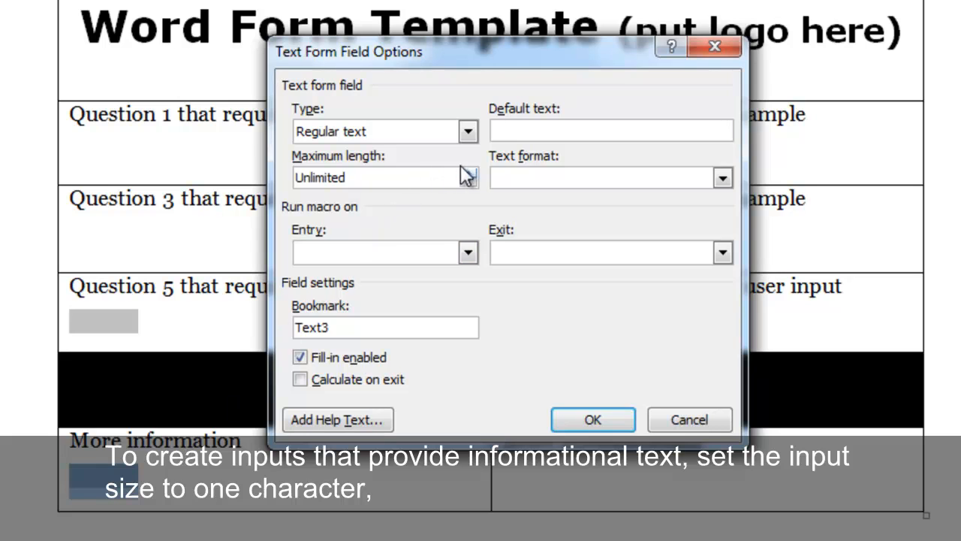
Set the informational field's maximum length to 1 and bring up its help text settings.
type("1")
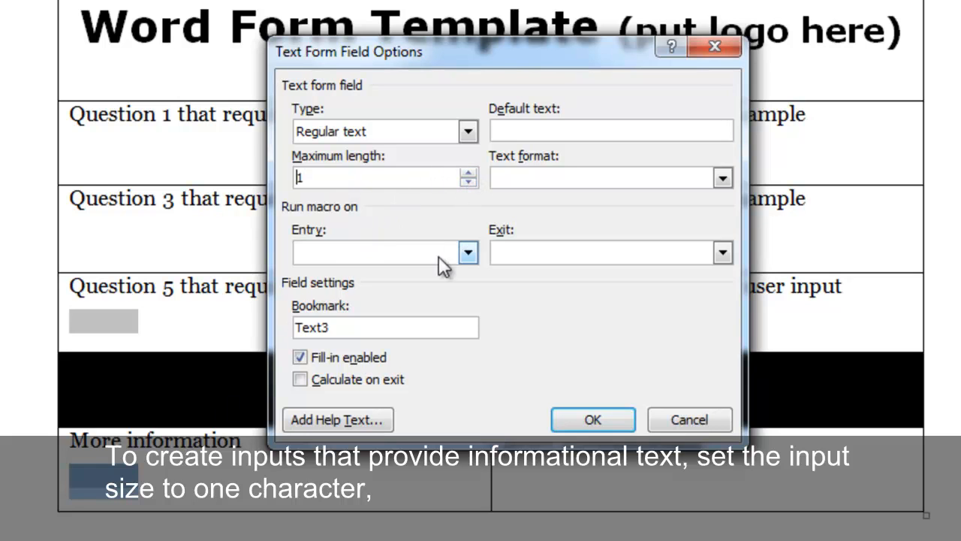
left_click(337, 420)
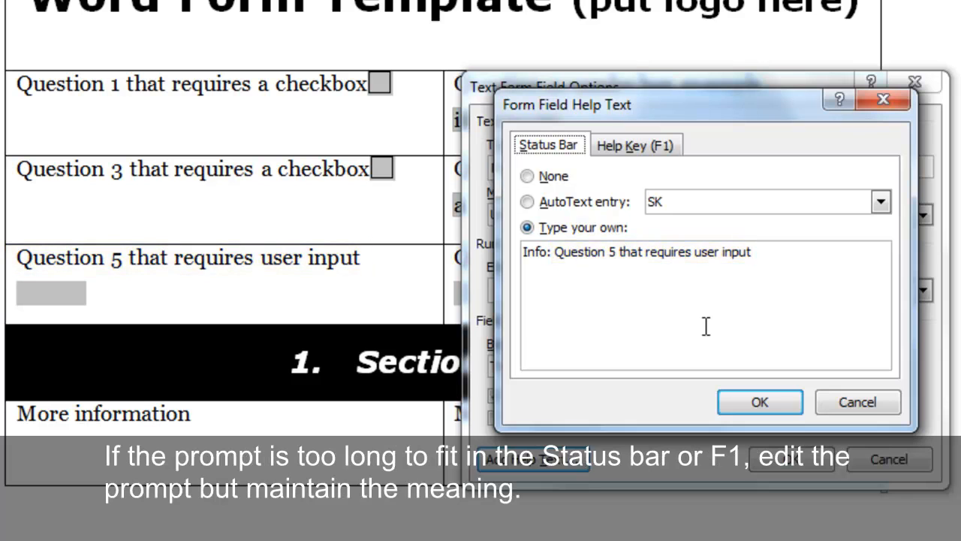
Confirm the status bar help text 'Info: Question 5 that requires user input'.
left_click(636, 145)
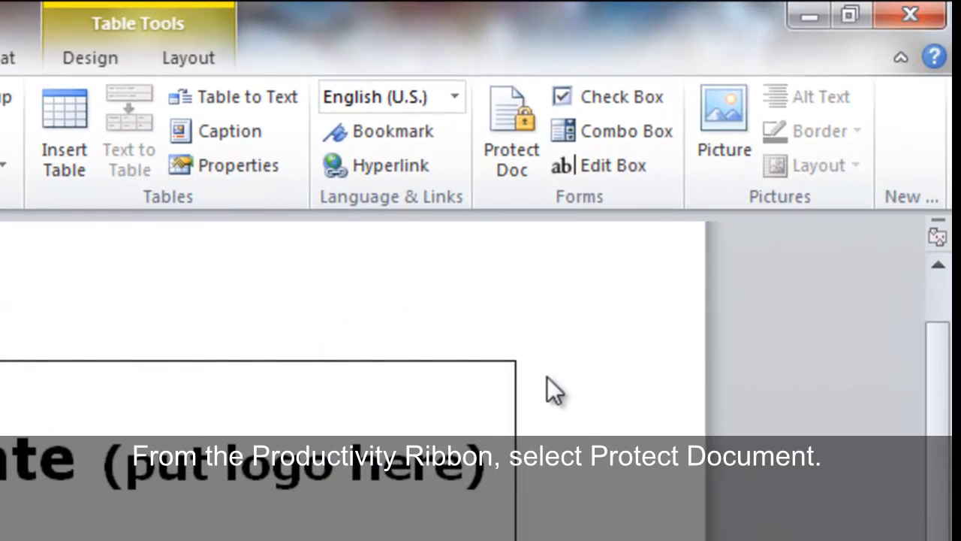
Protect the document, allowing only Filling in forms as the editing type.
left_click(511, 131)
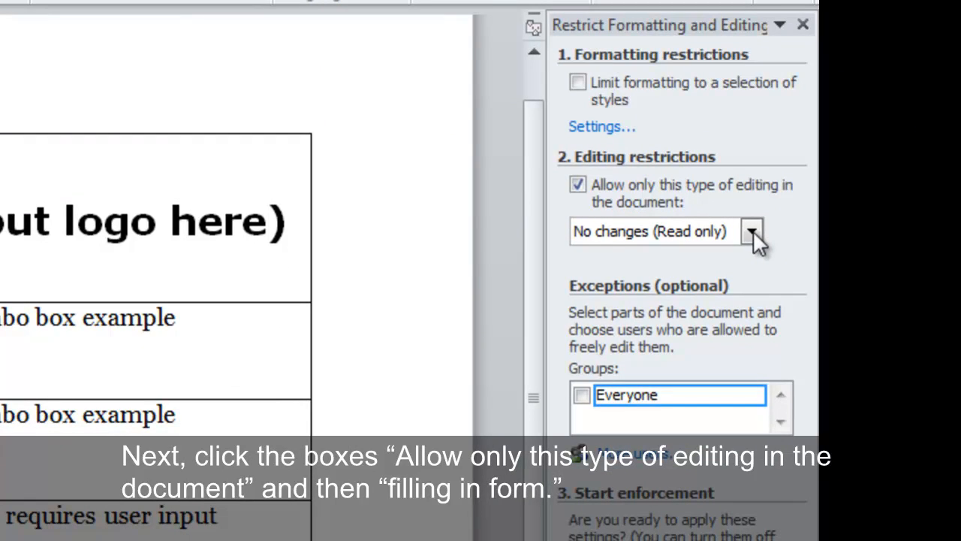
left_click(751, 231)
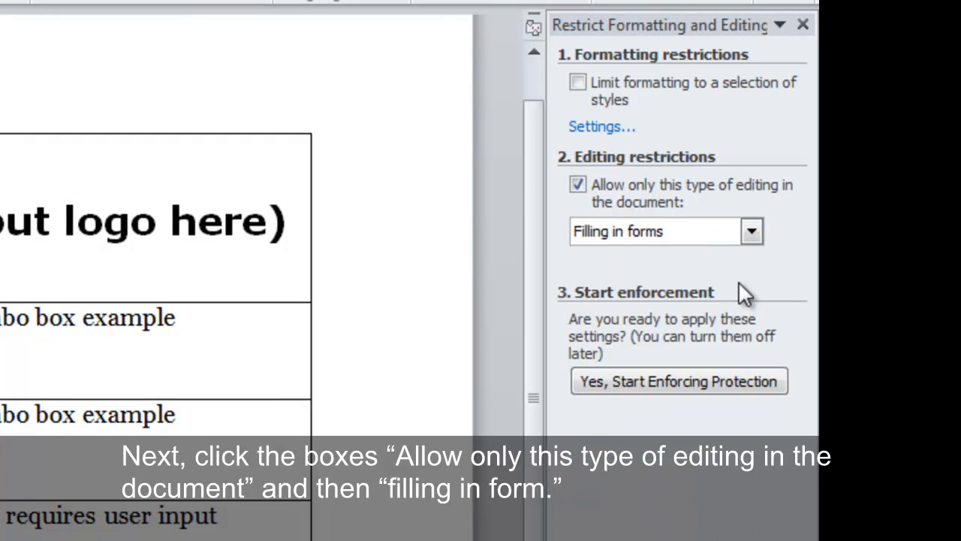